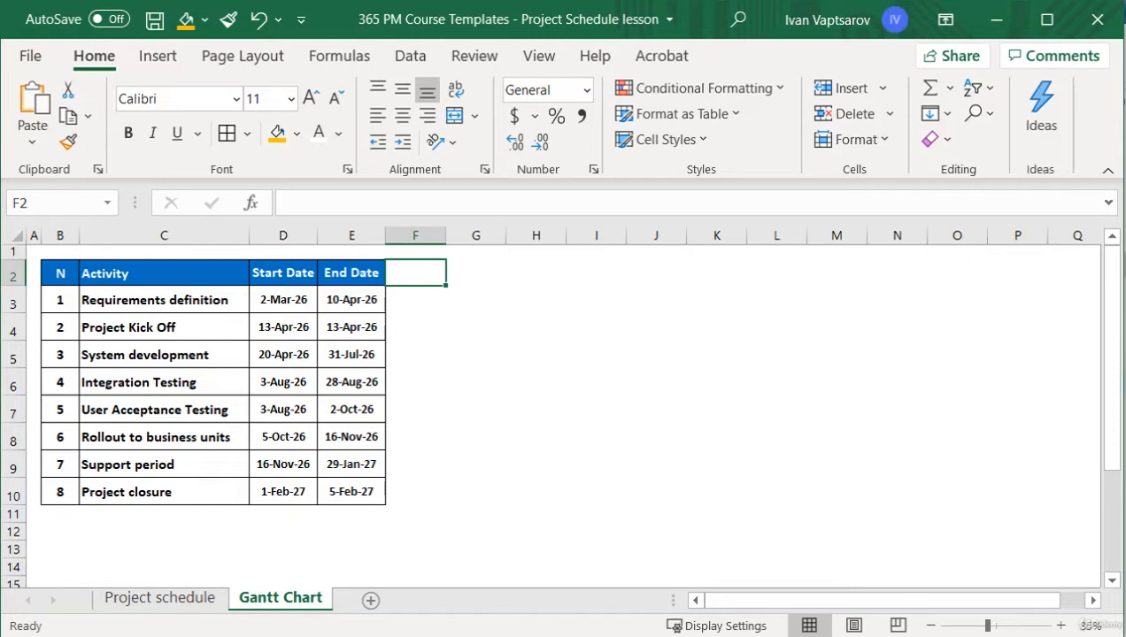
# Step: Enter Jan in F2 and fill the month series across the header row
pyautogui.write('Jan')
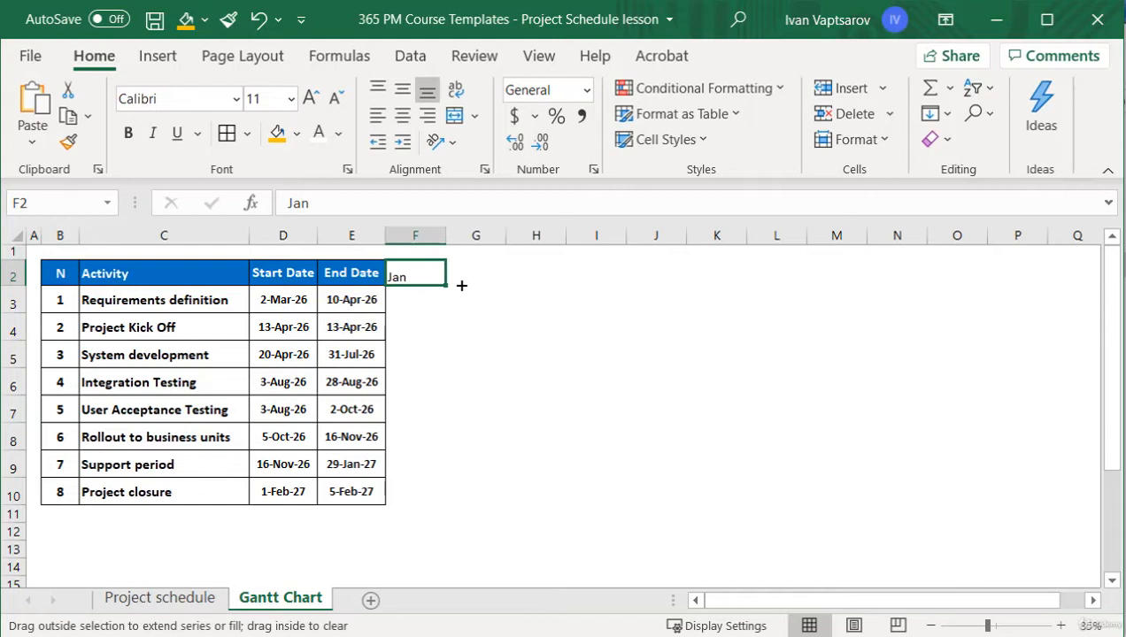
pyautogui.moveTo(461, 285); pyautogui.dragTo(1016, 279)
pyautogui.write('2026')
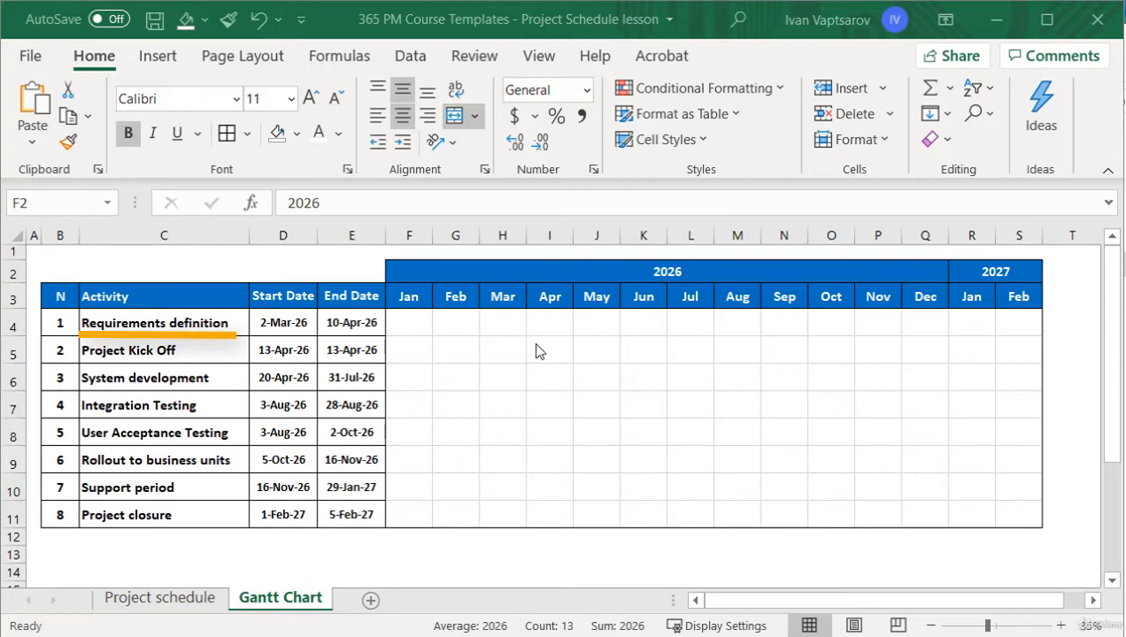
# Step: Fill the Requirements definition March and April cells (H4:I4) with Orange
pyautogui.click(297, 132)
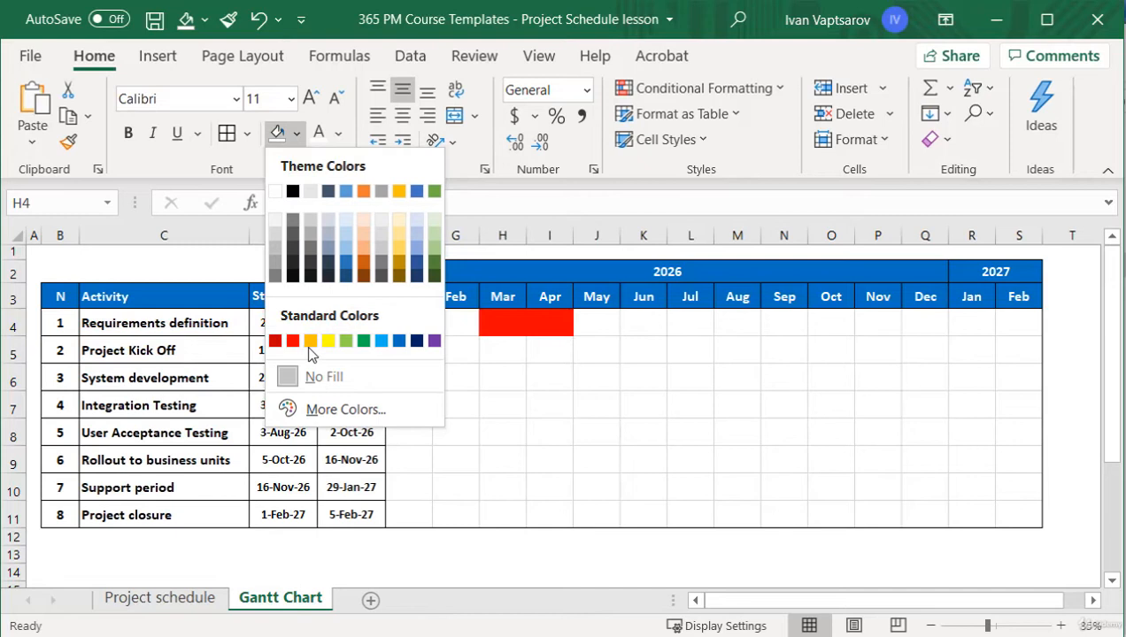
pyautogui.click(310, 340)
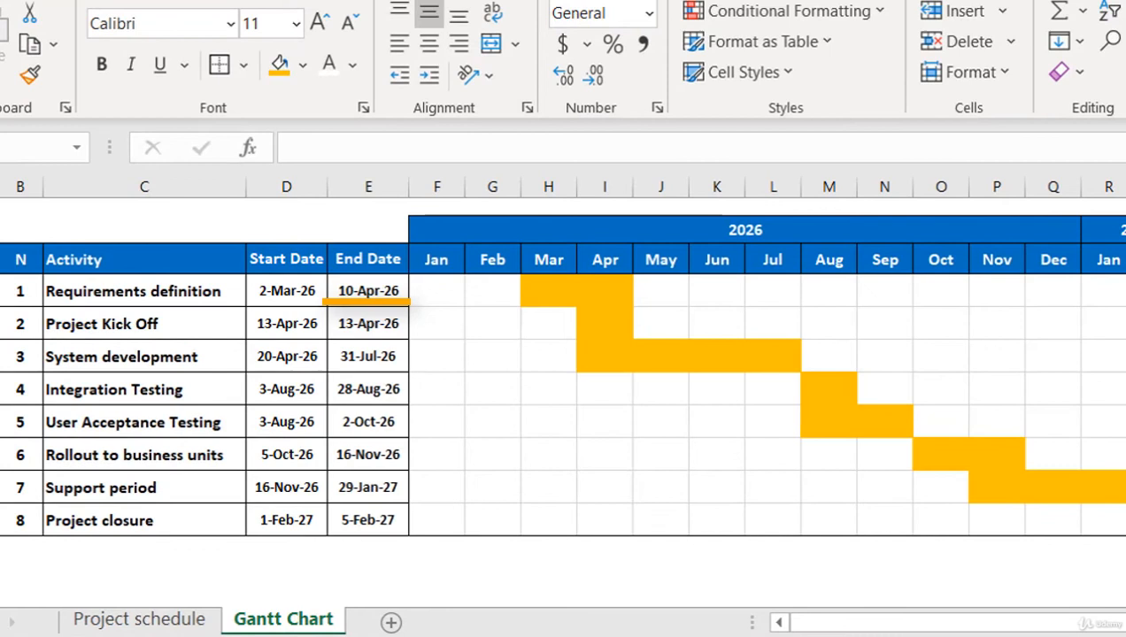
# Step: Select the April cell of Requirements definition to check its fill
pyautogui.click(604, 291)
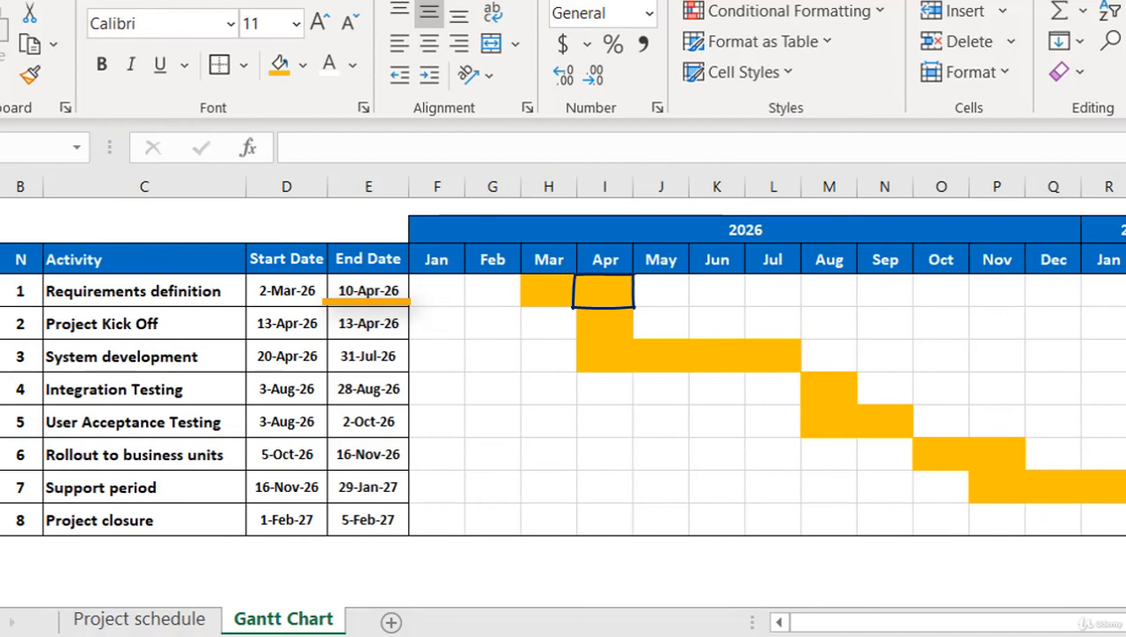